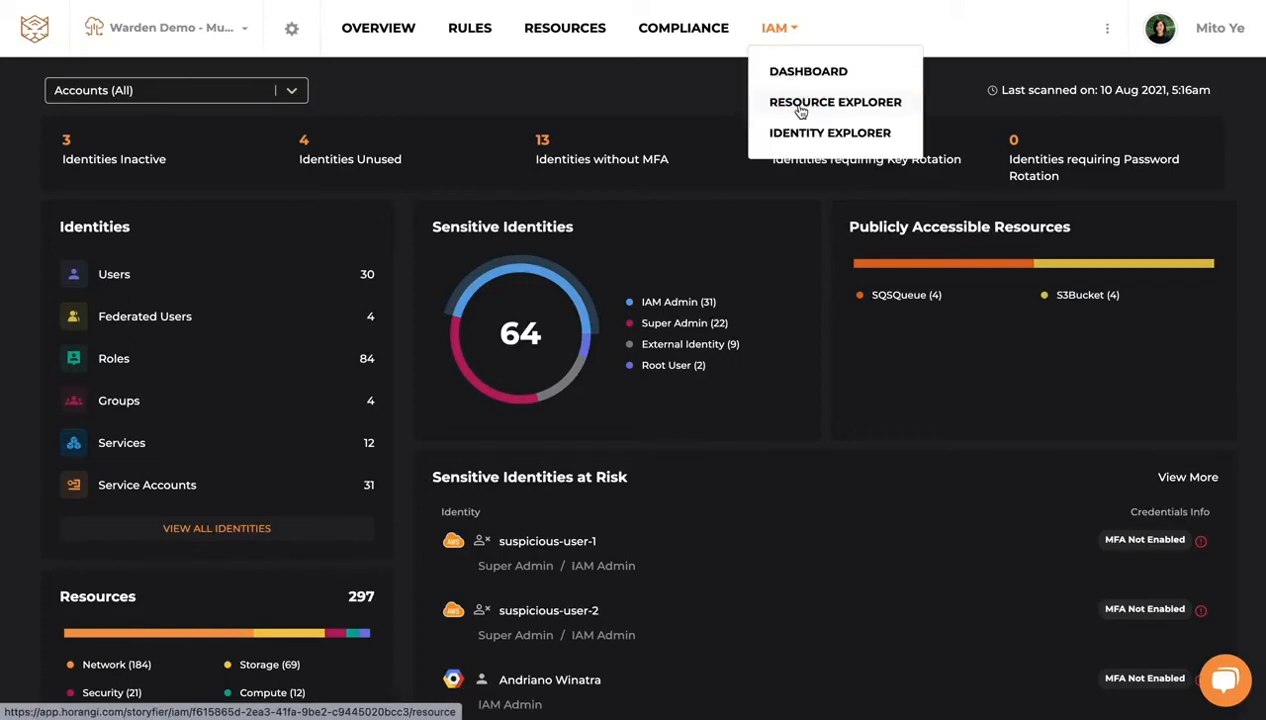
In Resource Explorer, narrow the resource list to S3Bucket under Storage and locate the cf-templates bucket.
click(834, 102)
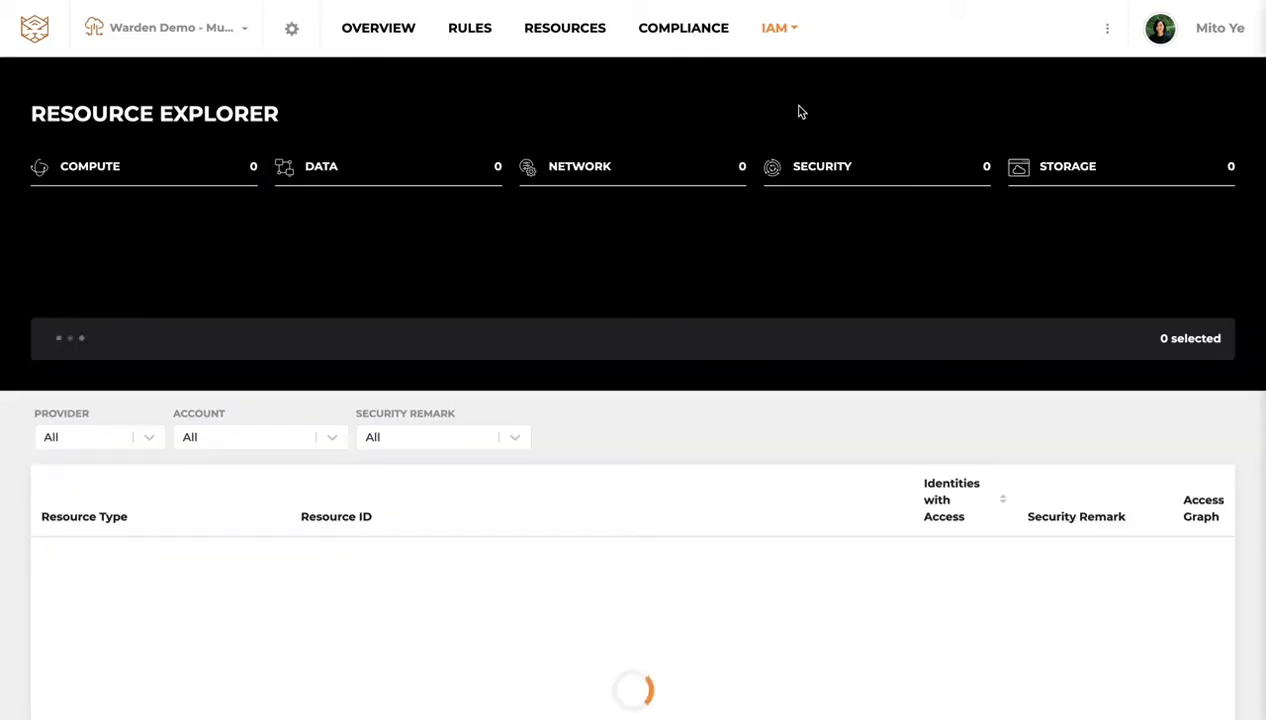
click(1064, 210)
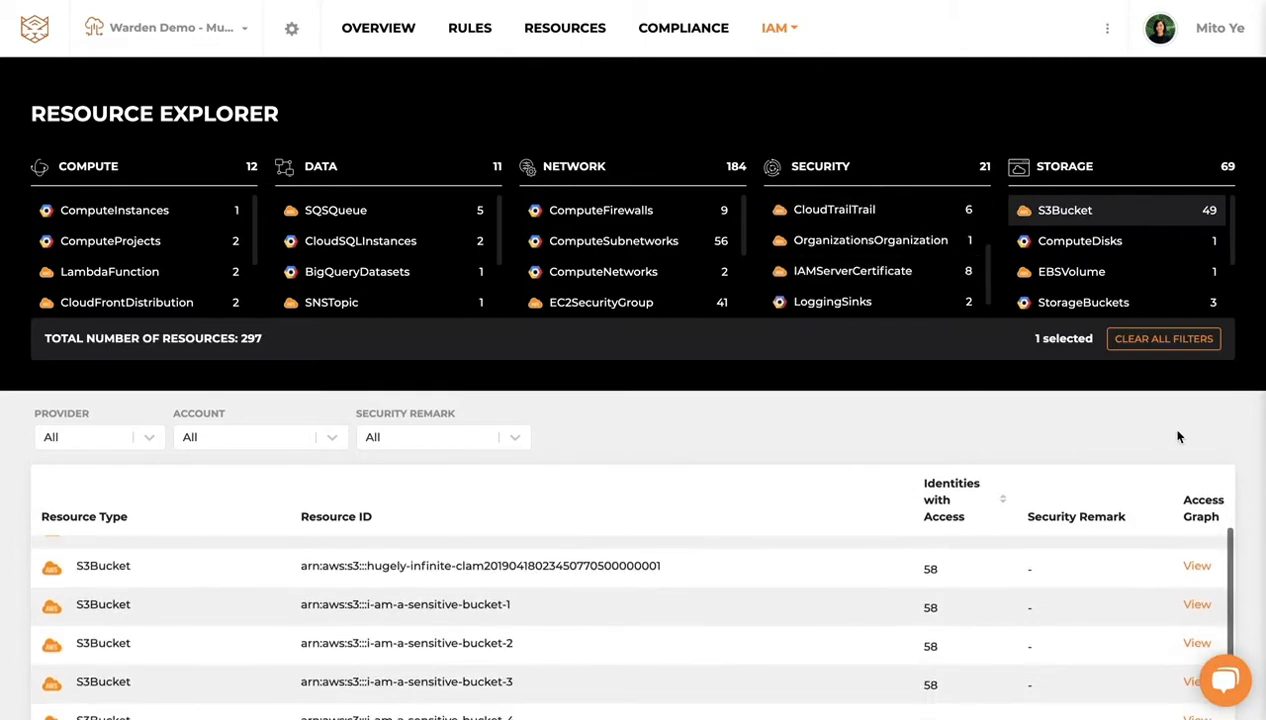
scroll(down, 3)
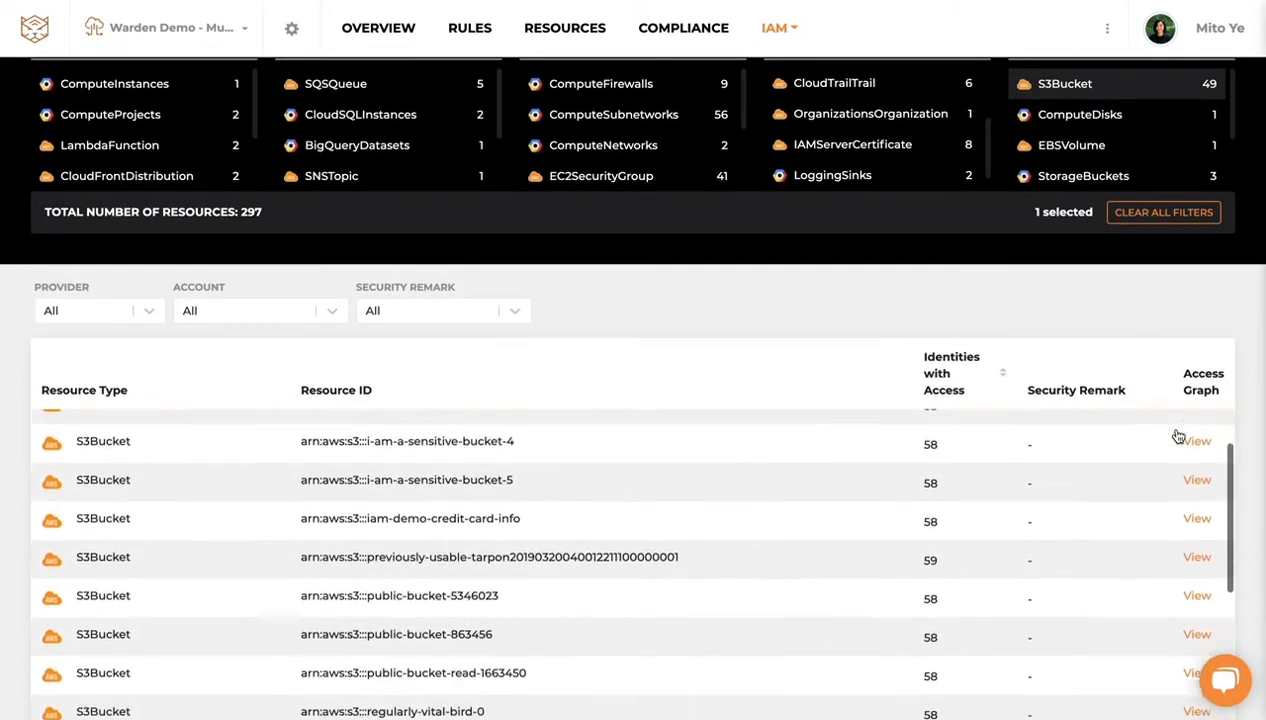
scroll(down, 3)
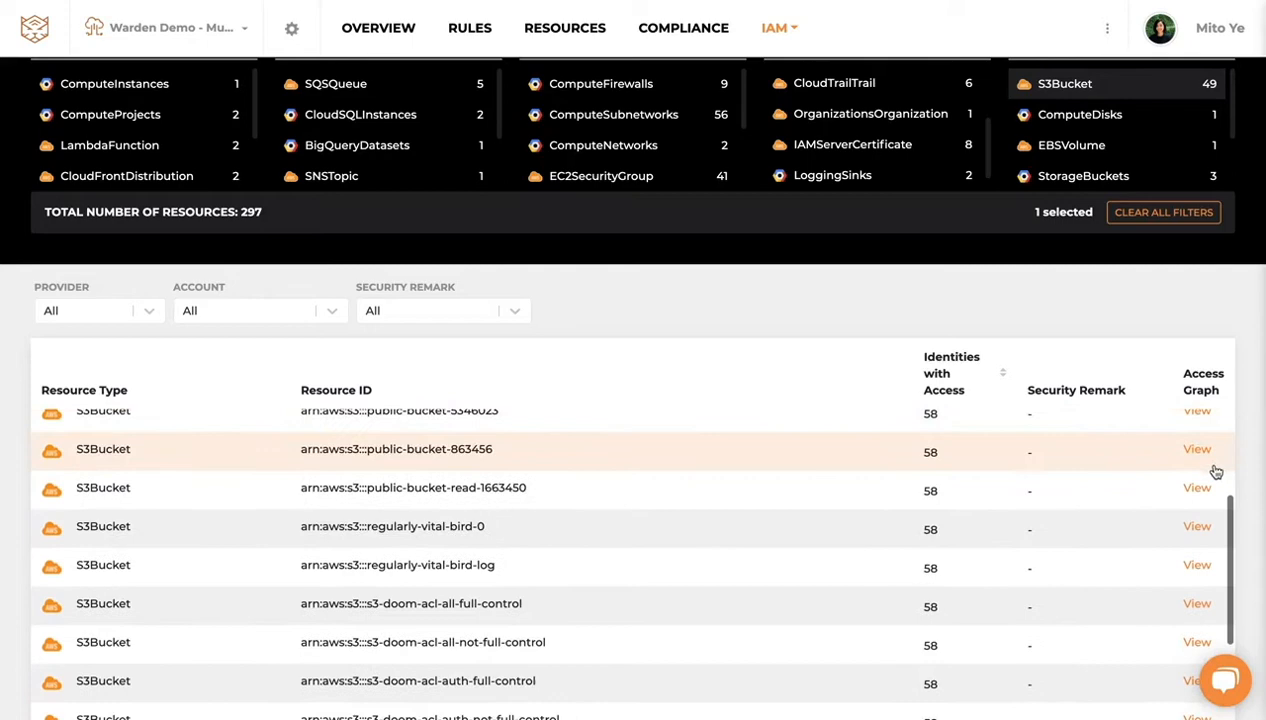
scroll(down, 3)
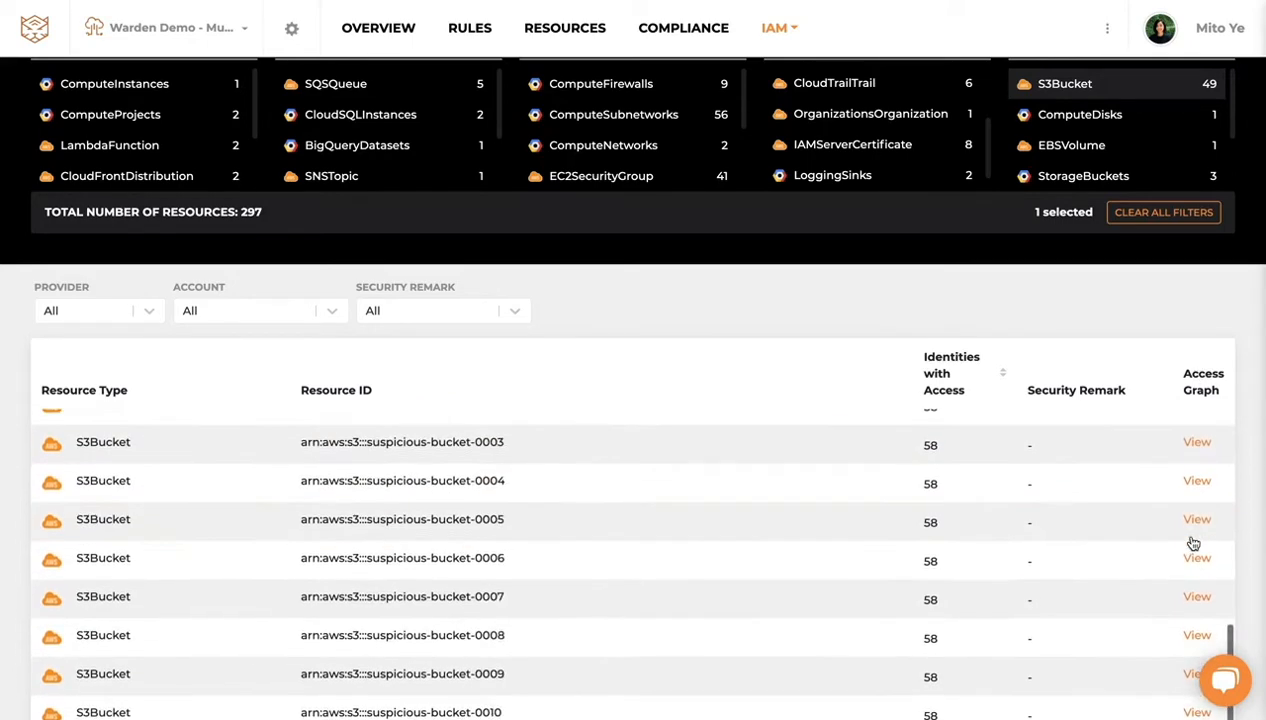
scroll(down, 3)
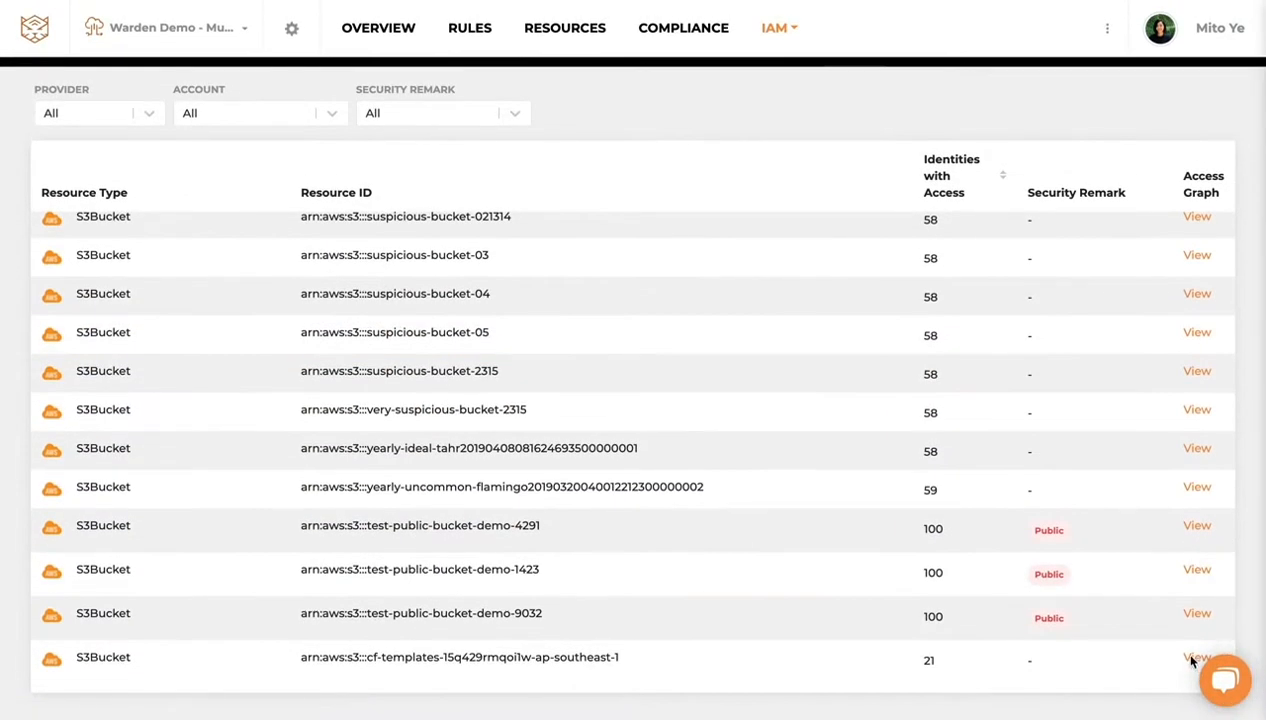
View the cf-templates ap-southeast-1 bucket's details and go to its Access Graph.
click(1196, 656)
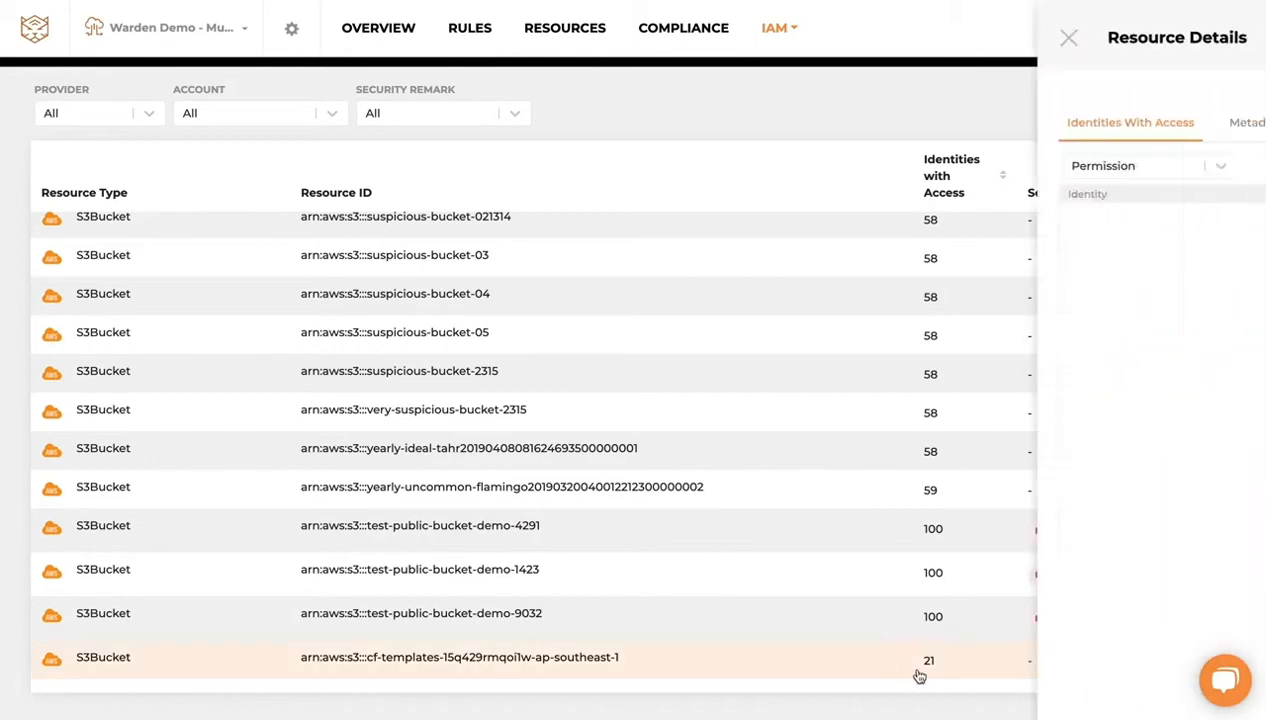
click(460, 656)
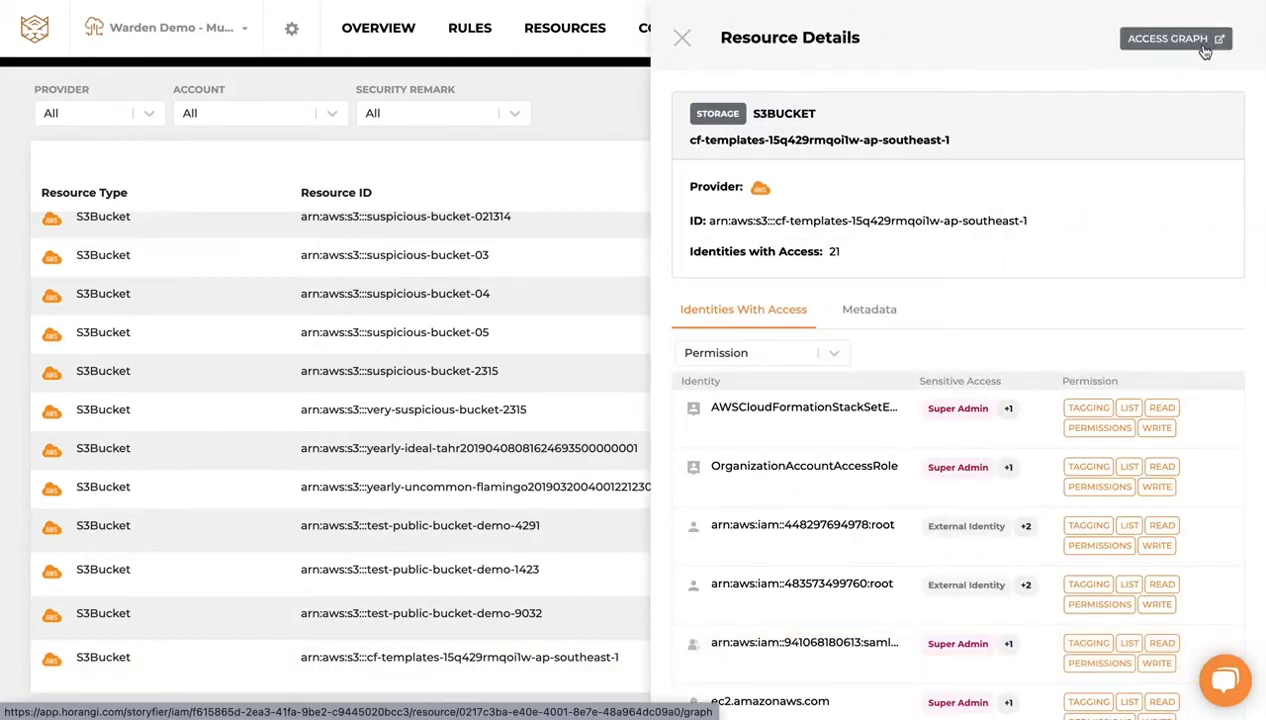
click(1168, 38)
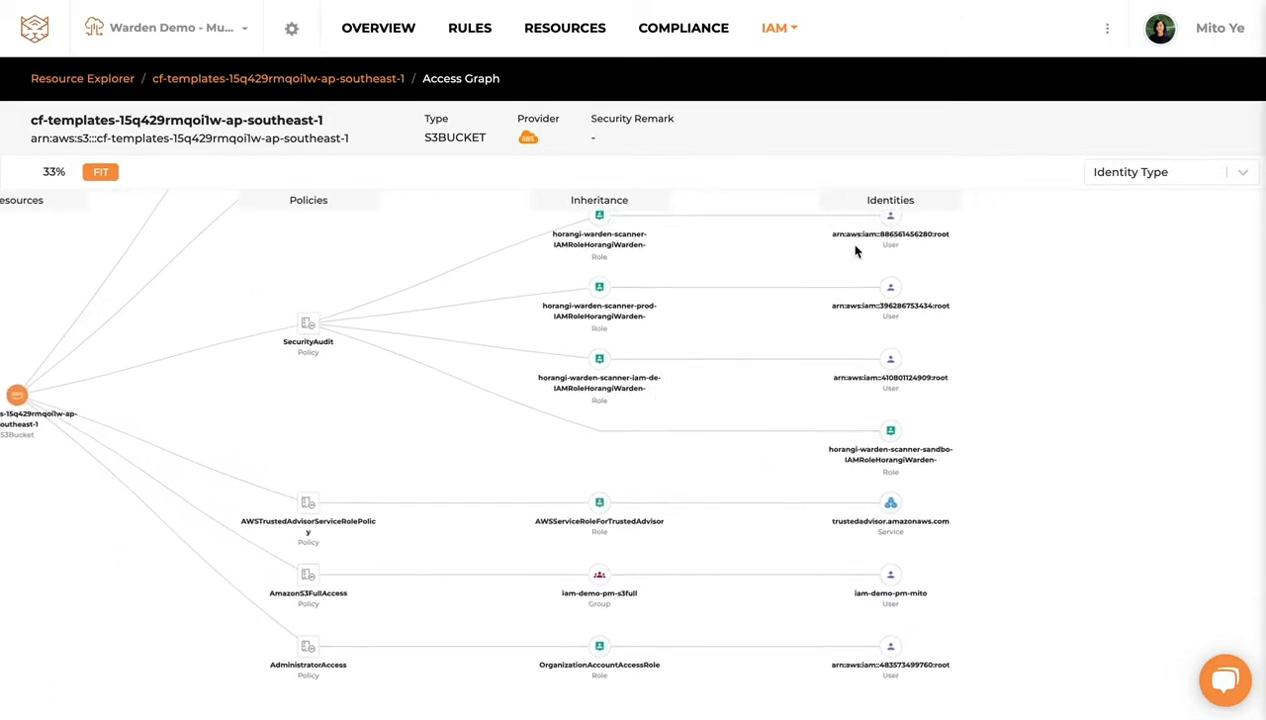
mouse_move(830, 680)
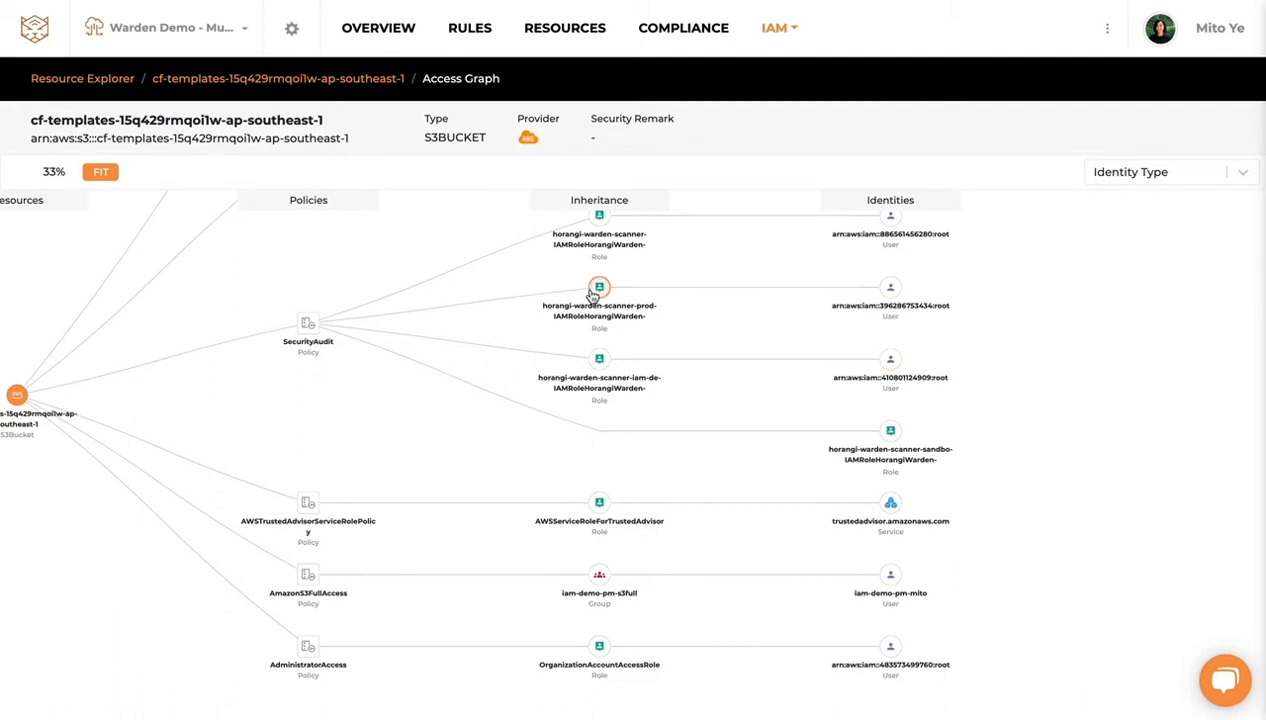
mouse_move(308, 324)
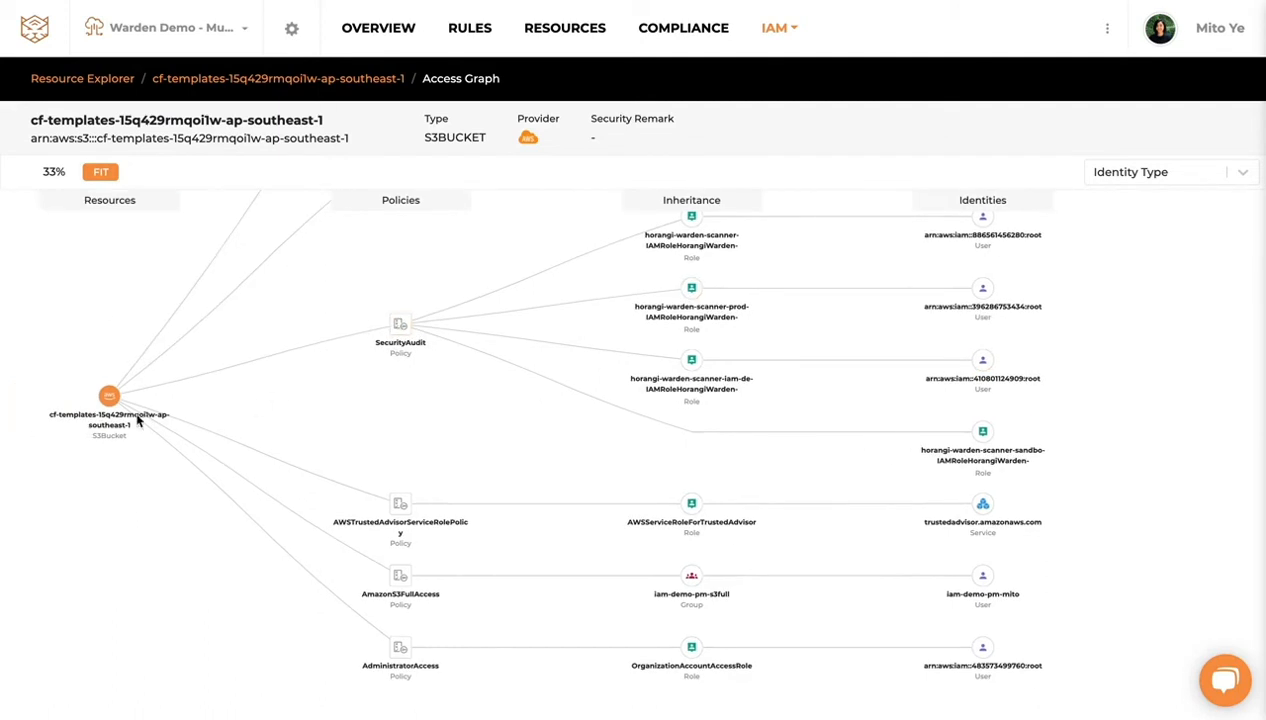
mouse_move(116, 404)
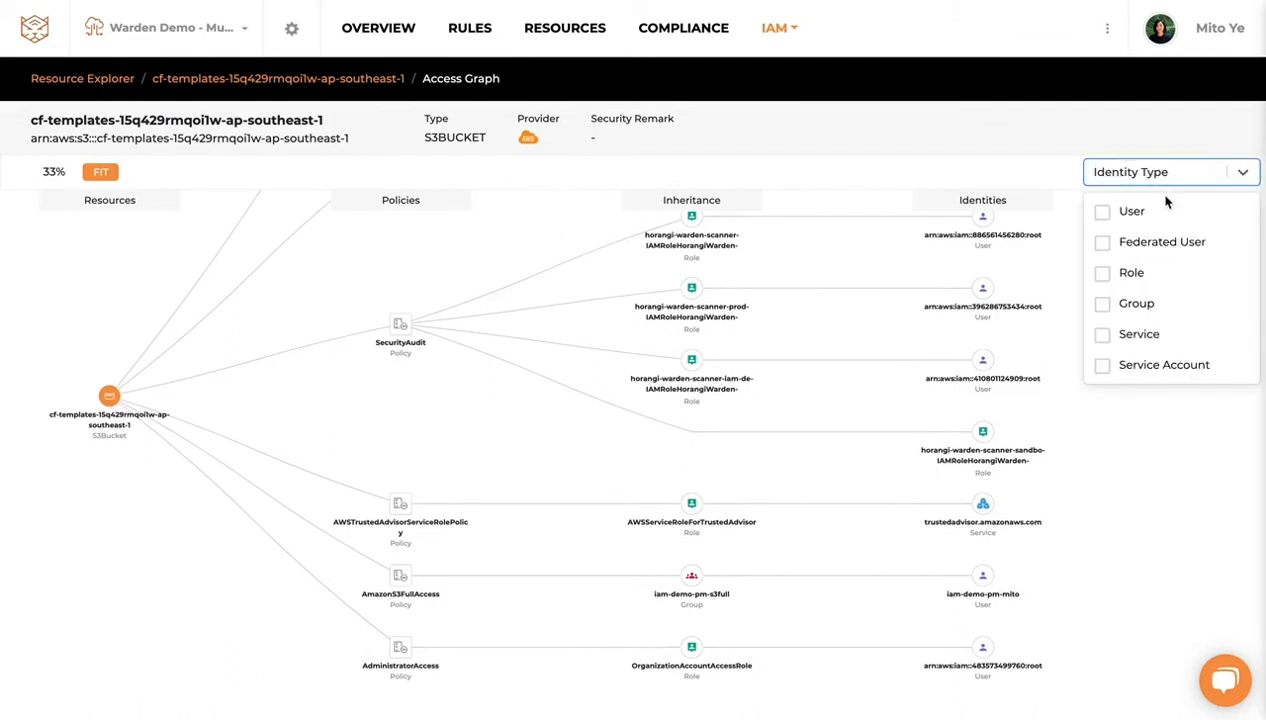
Filter the bucket's access graph Identity Type to User and Group.
click(1132, 212)
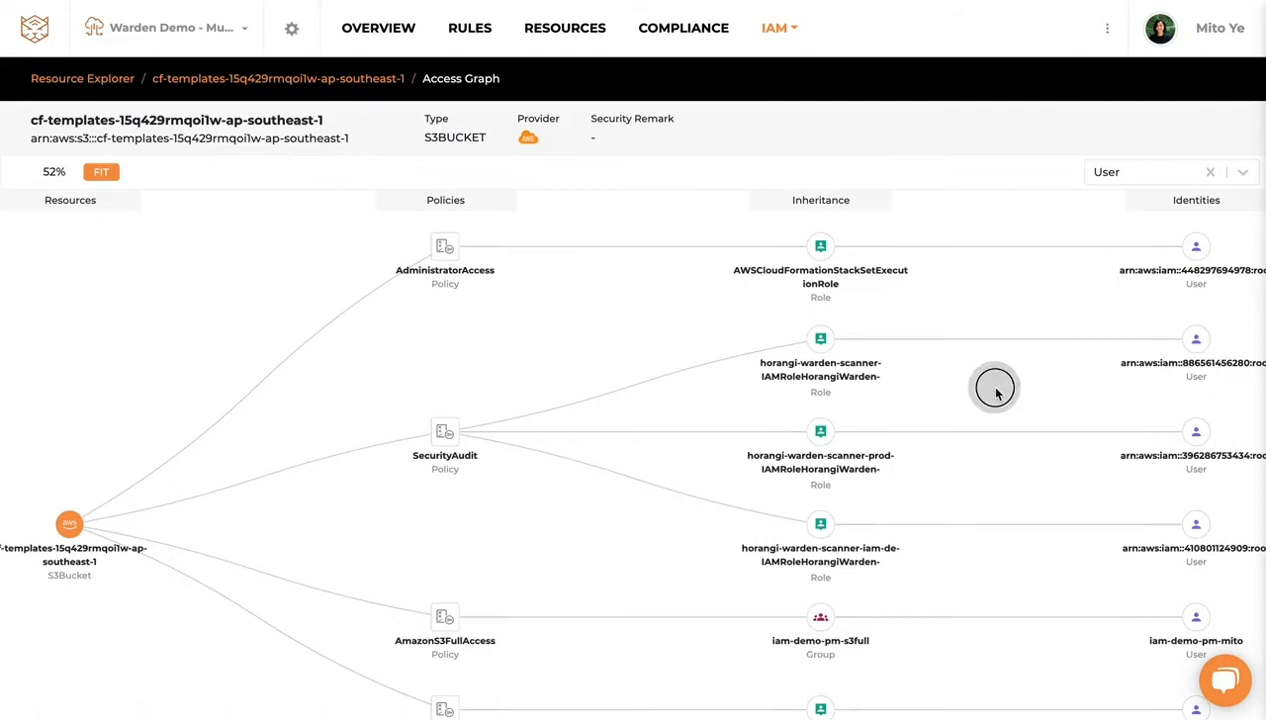
scroll(down, 3)
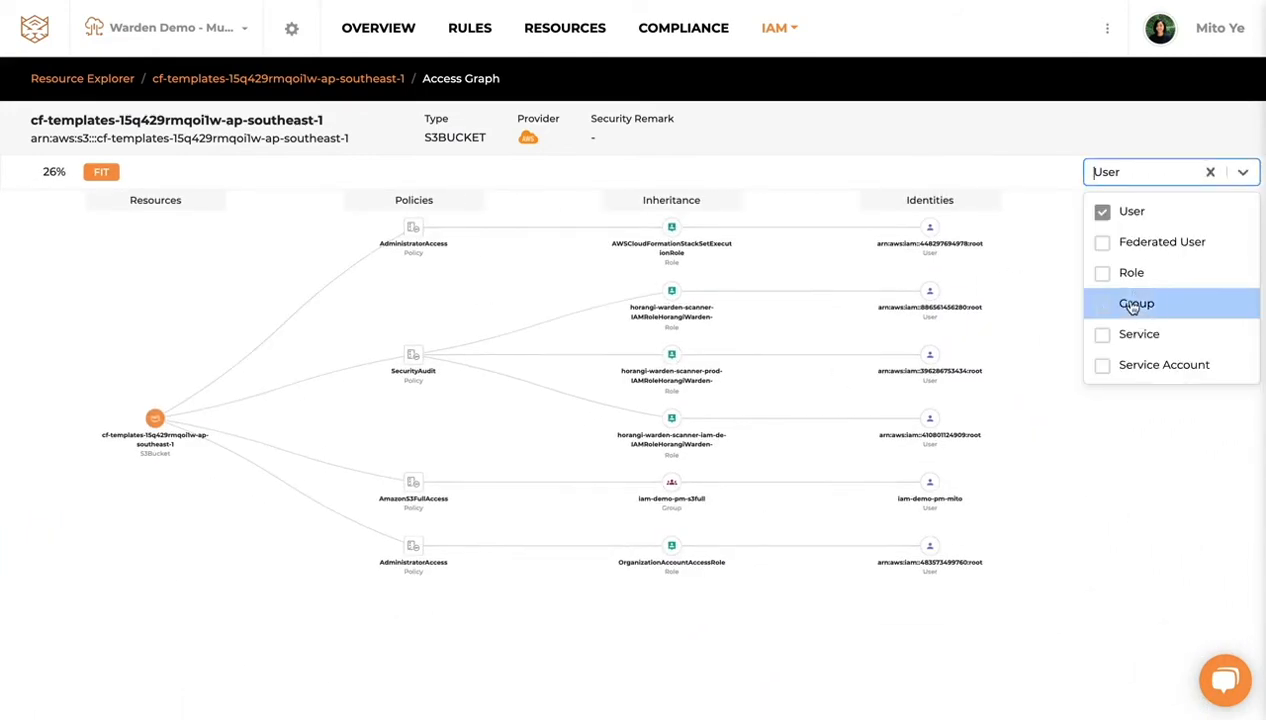
click(672, 370)
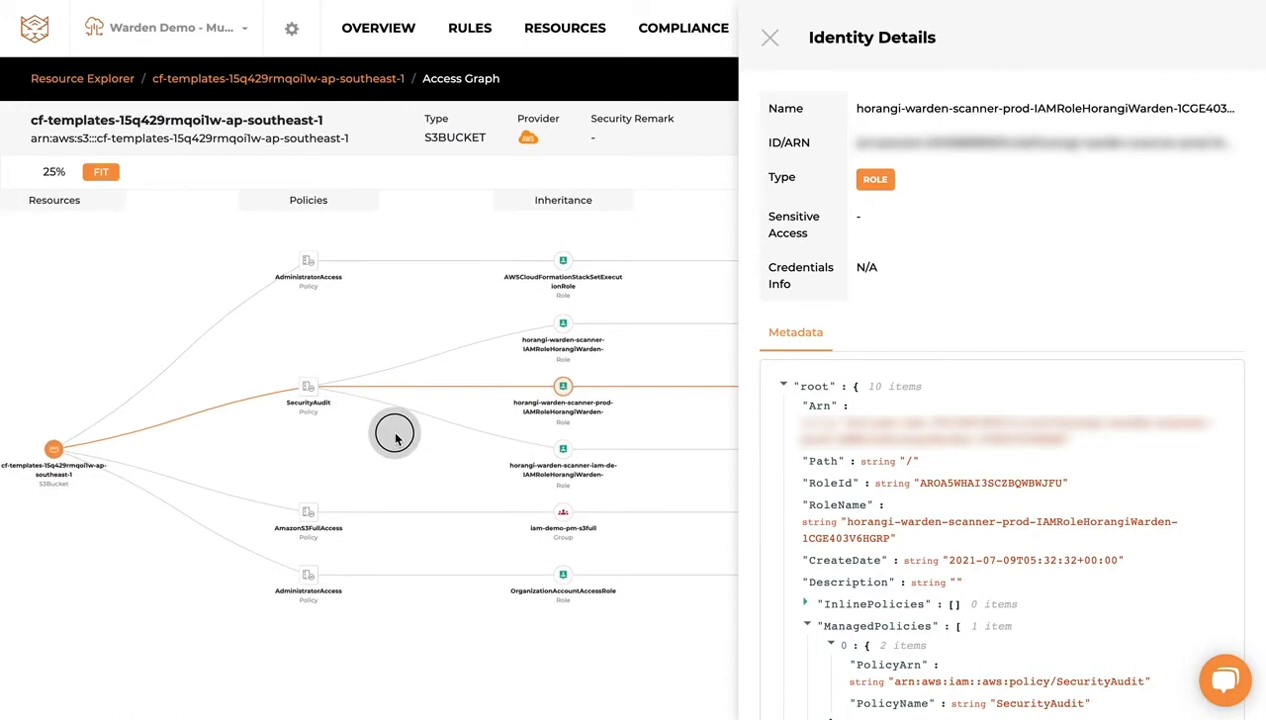
Inspect the scanner role's identity details and the SecurityAudit policy details.
click(308, 388)
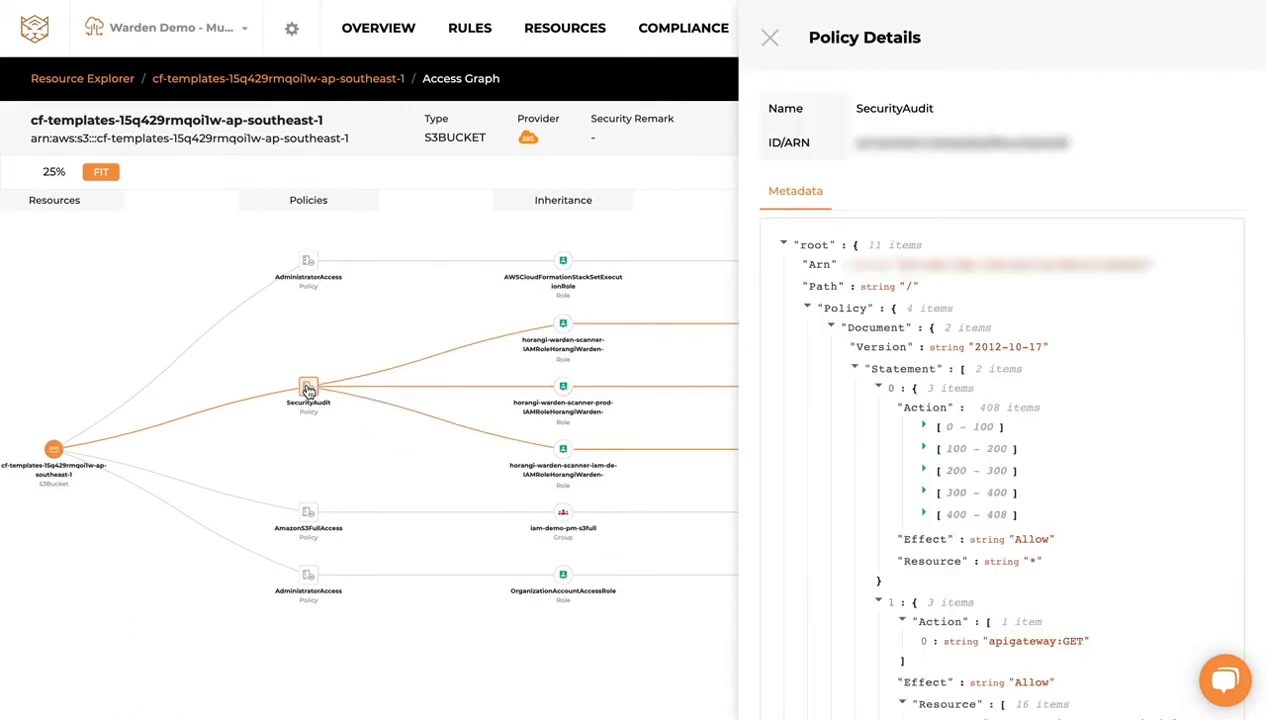
click(564, 512)
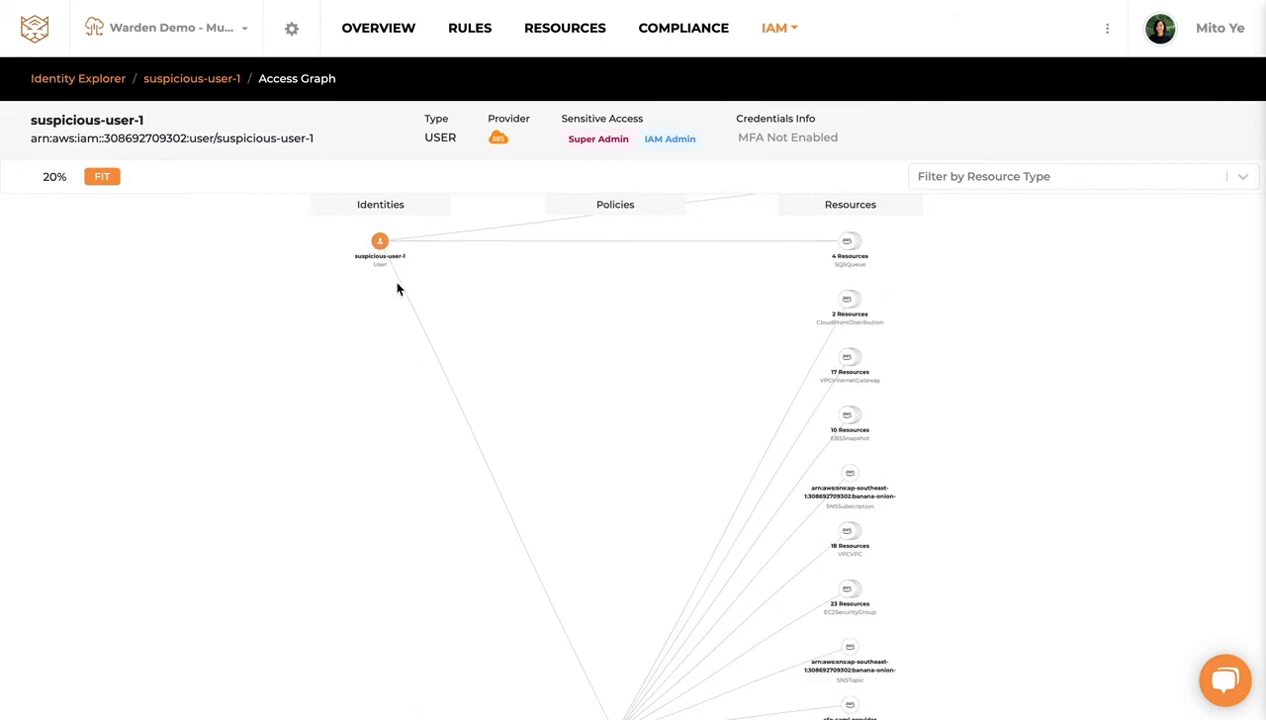
mouse_move(380, 244)
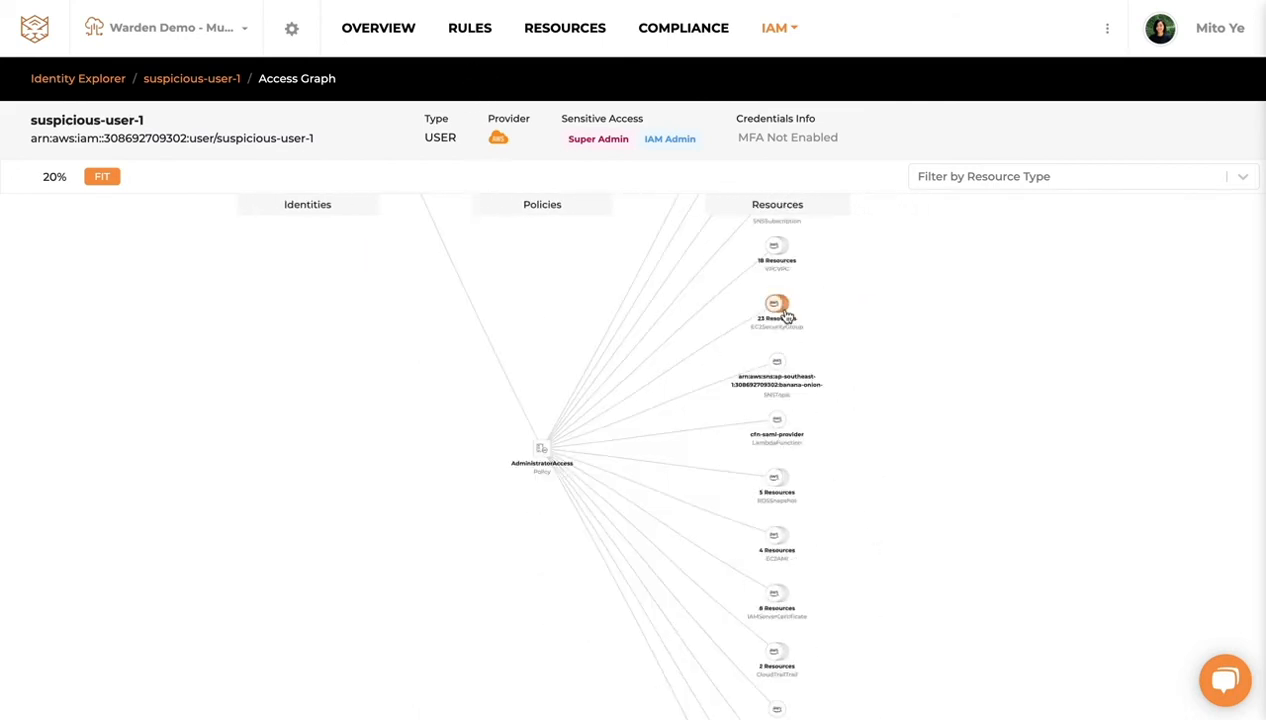
List the 23 resources in one of suspicious-user-1's reachable resource groups.
click(776, 304)
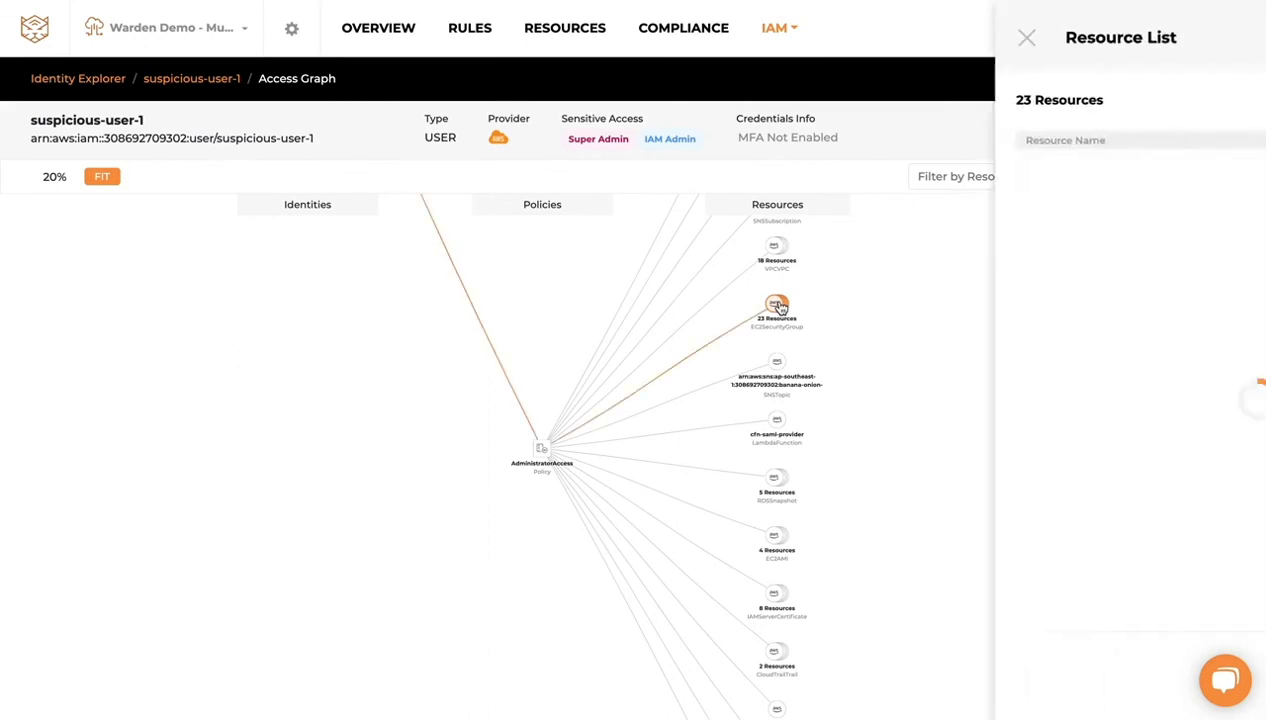